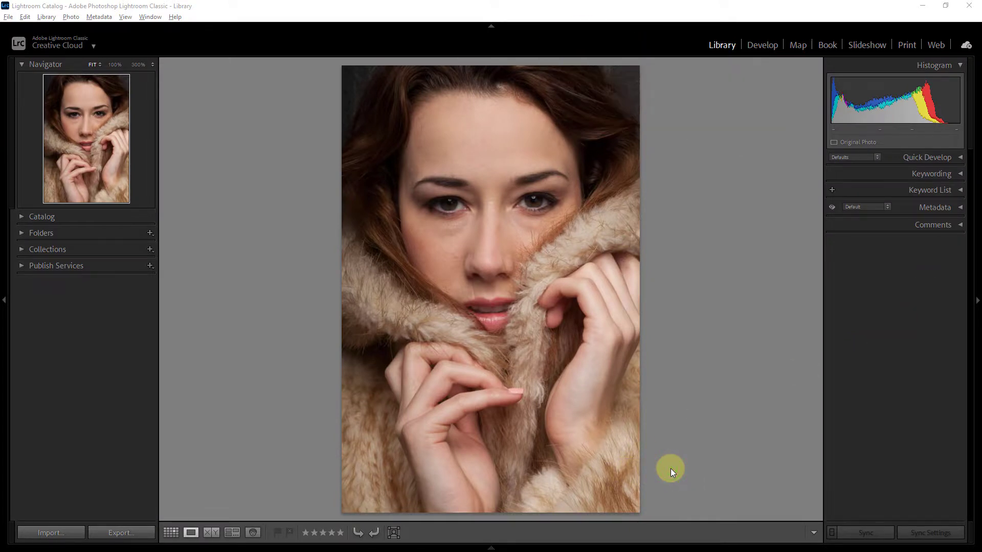
mouse_move(550, 407)
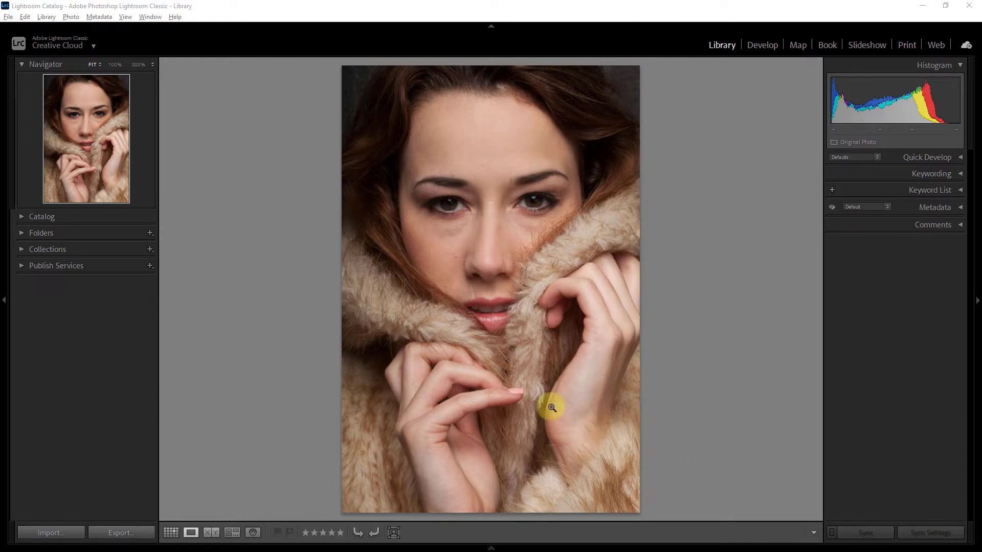
mouse_move(436, 246)
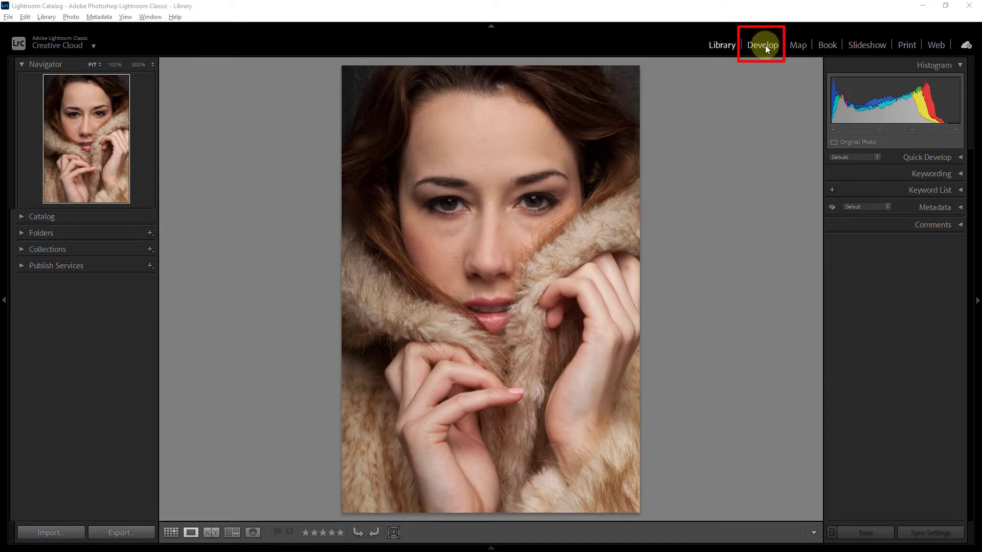
- Switch to the Develop module and zoom to 100% on the model's eye
left_click(761, 44)
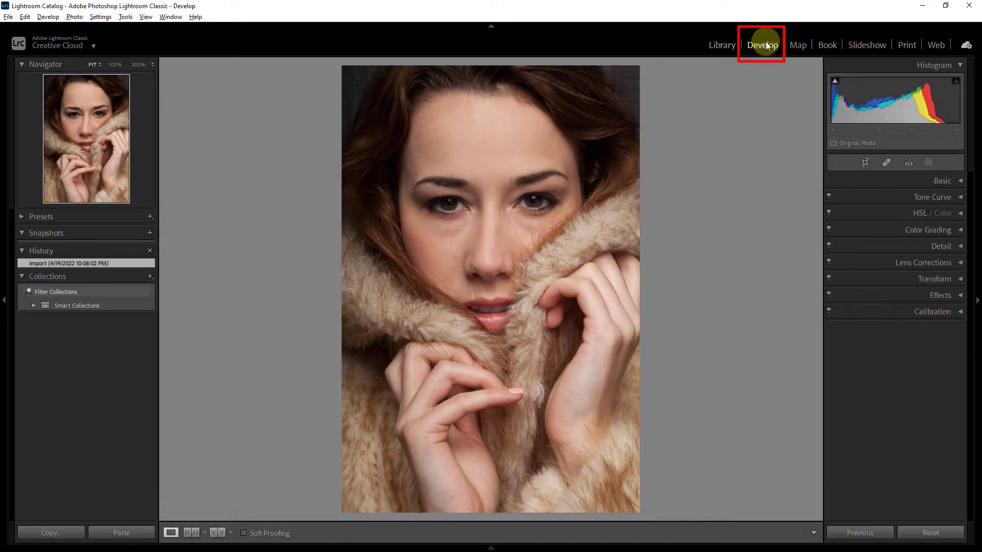
left_click(531, 266)
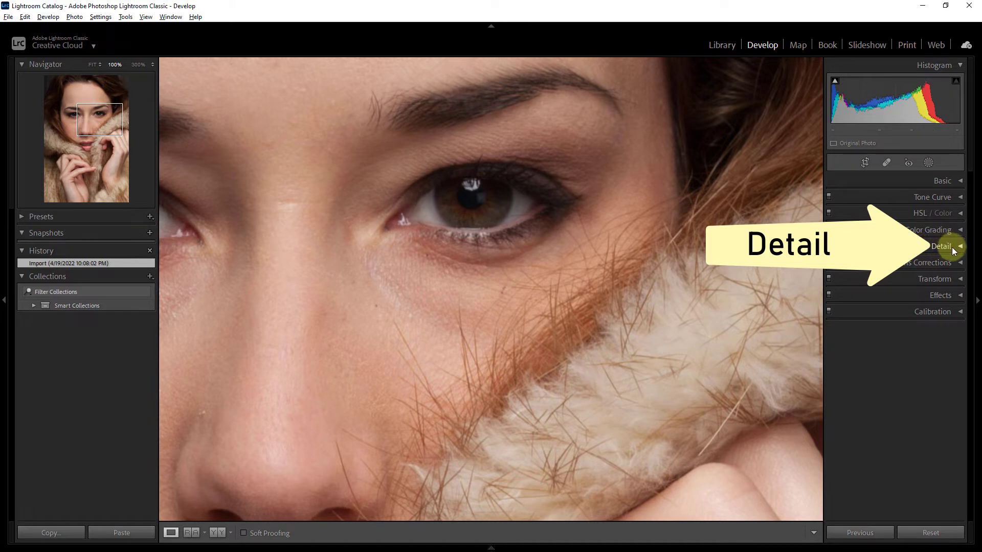
- Expand the Detail panel and raise Sharpening Amount to 120
left_click(940, 245)
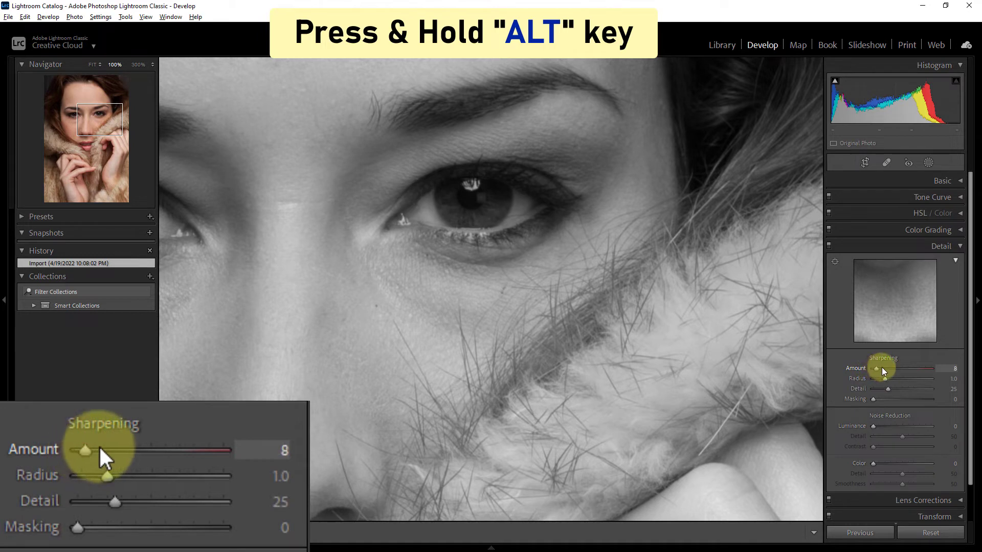
left_click_drag(882, 370, 914, 369)
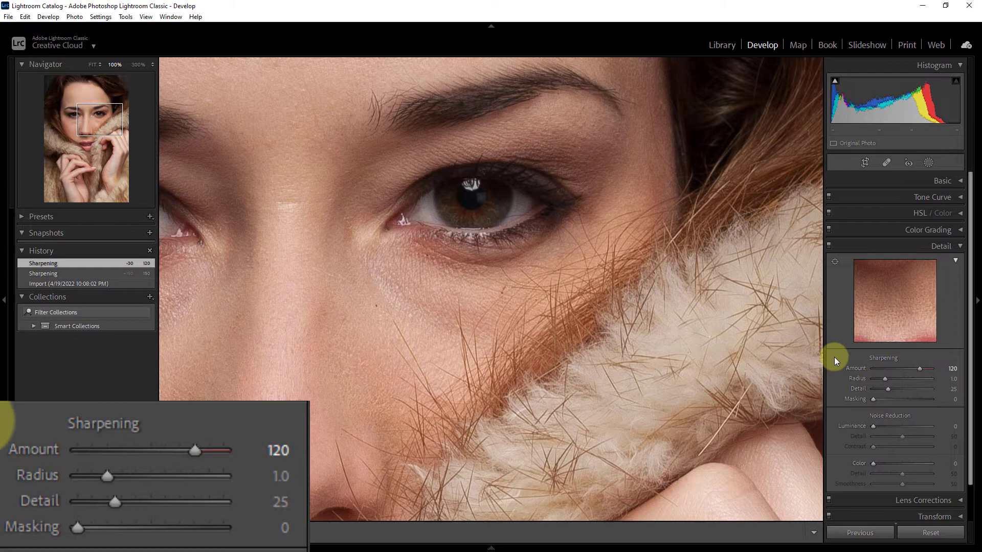
mouse_move(859, 381)
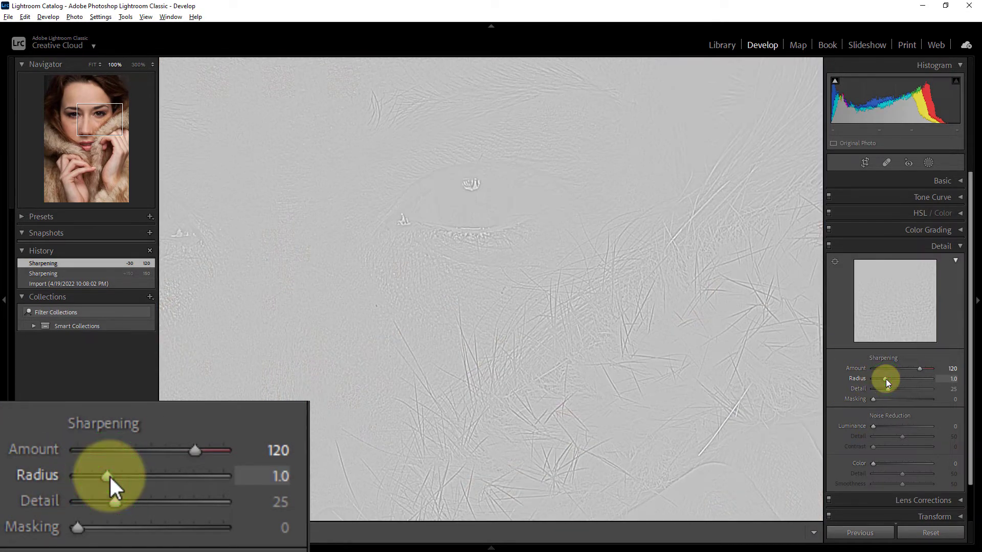
- Set Sharpening Radius to 2.5 and Detail to 55 while previewing edges
left_click_drag(886, 383, 891, 383)
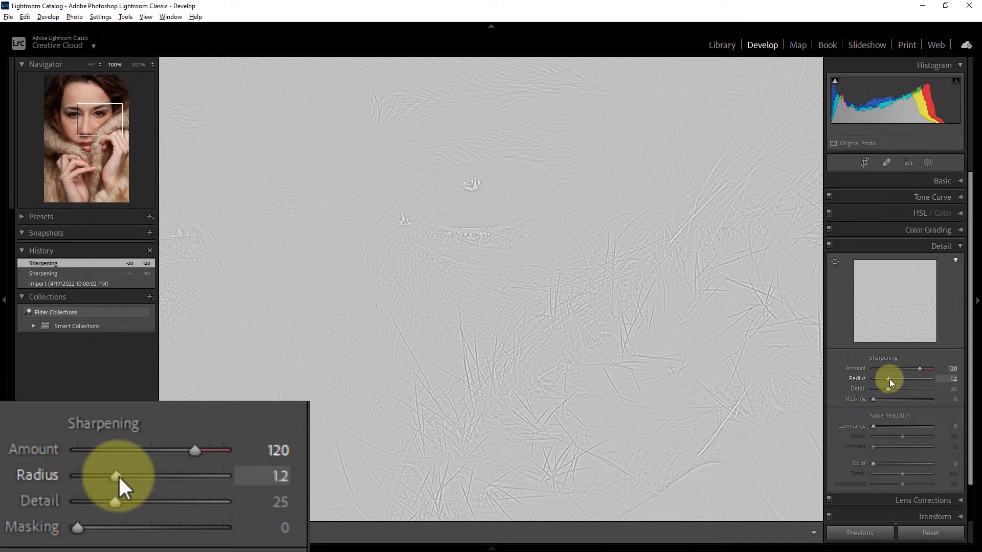
left_click_drag(116, 475, 135, 475)
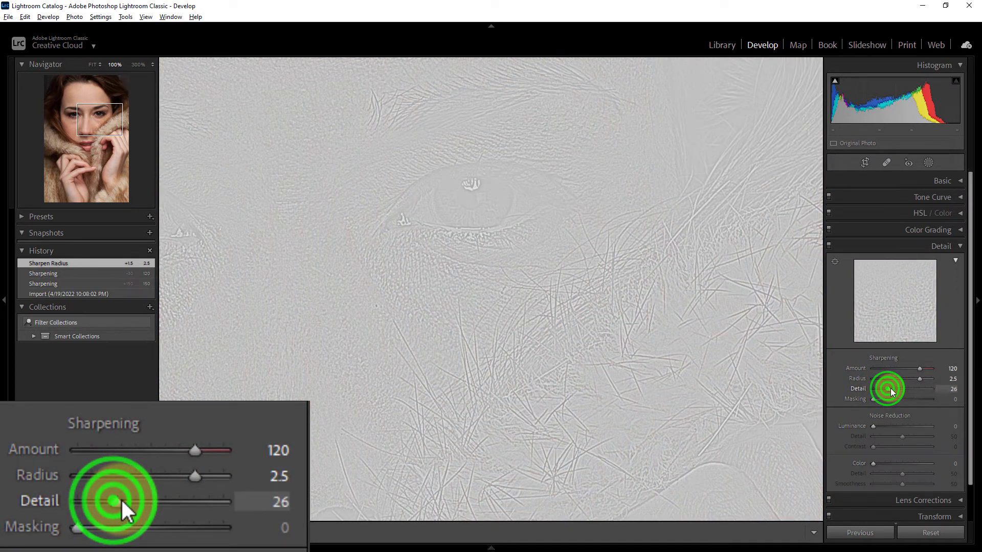
left_click_drag(136, 502, 150, 501)
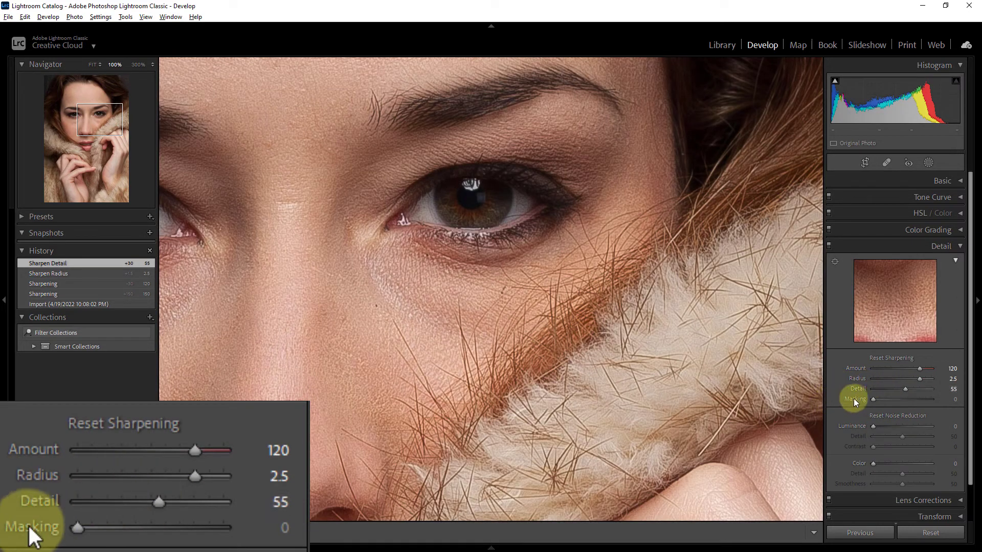
- Set Sharpening Masking to 50 and show the eye in Before & After left/right view
left_click_drag(77, 527, 88, 528)
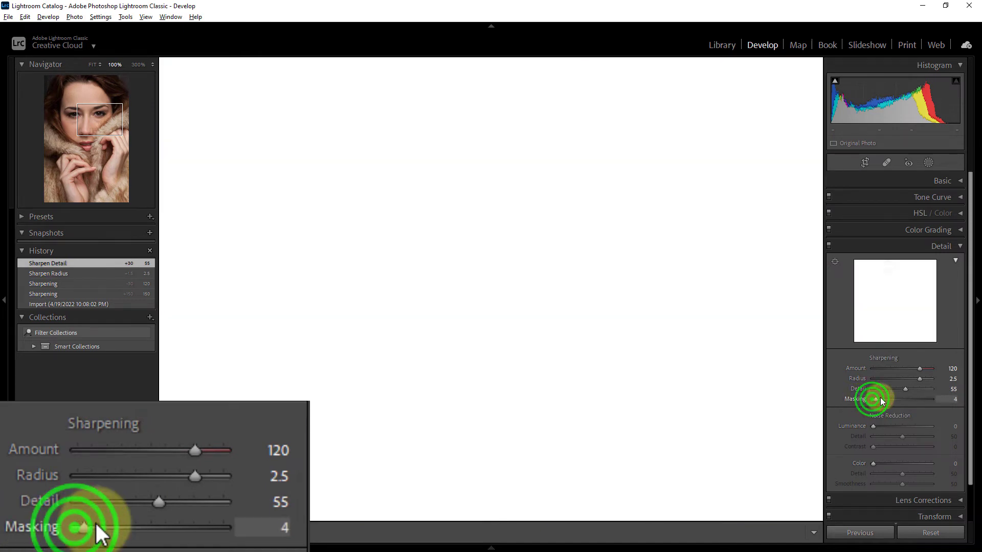
left_click_drag(85, 527, 154, 528)
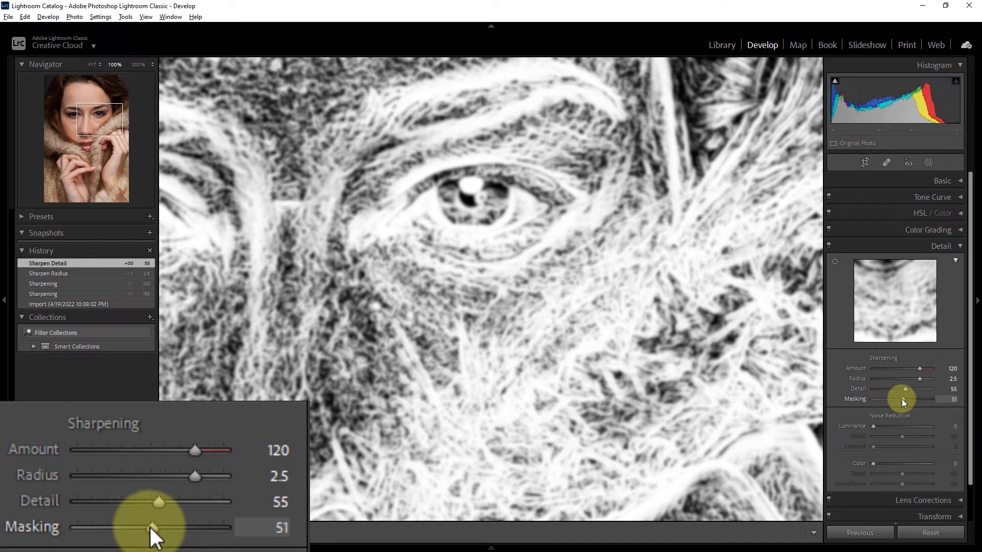
left_click_drag(908, 400, 903, 400)
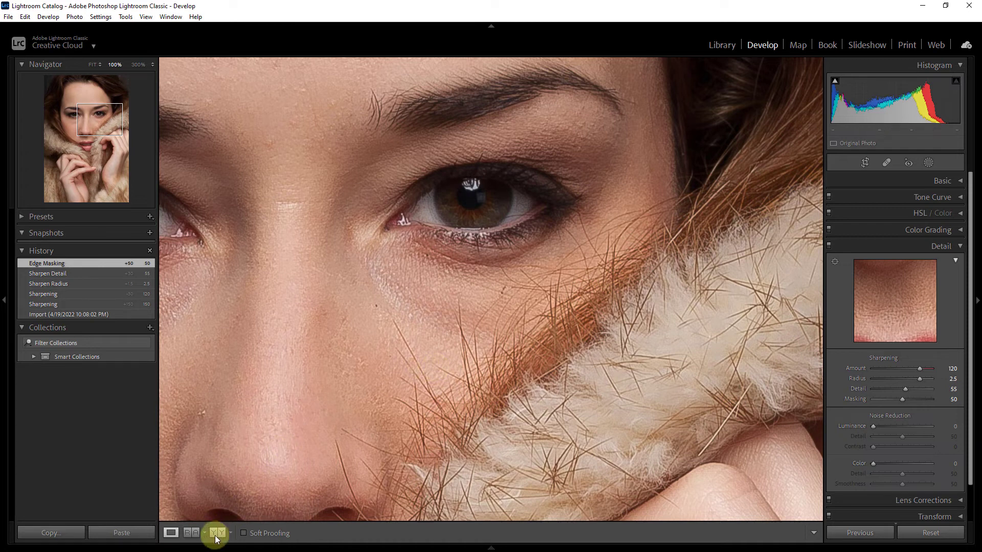
left_click(219, 533)
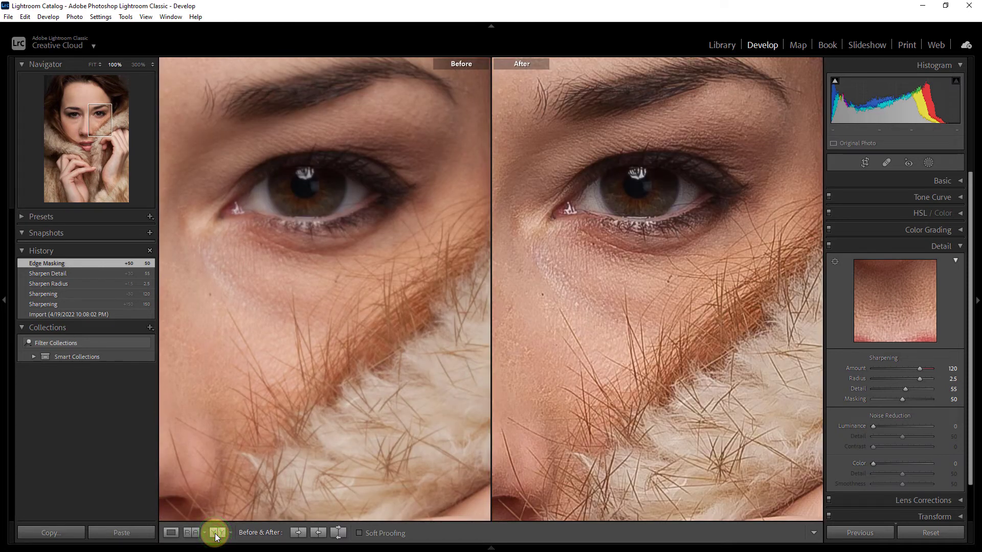